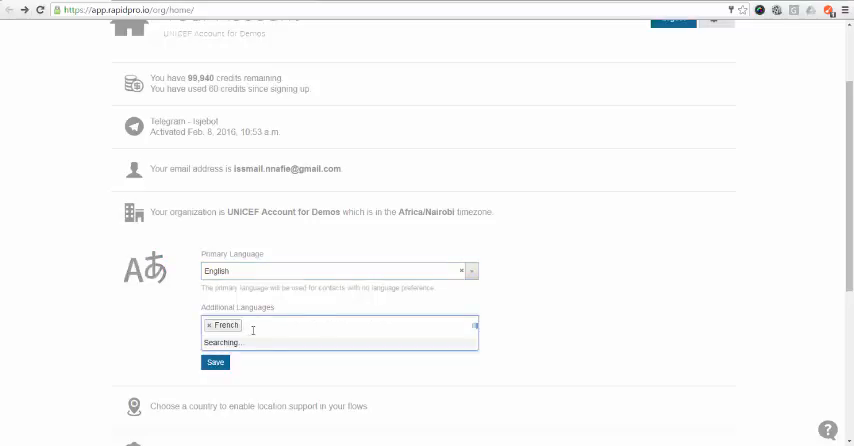
Step: Add French as an additional organization language, keeping English as primary
click(336, 324)
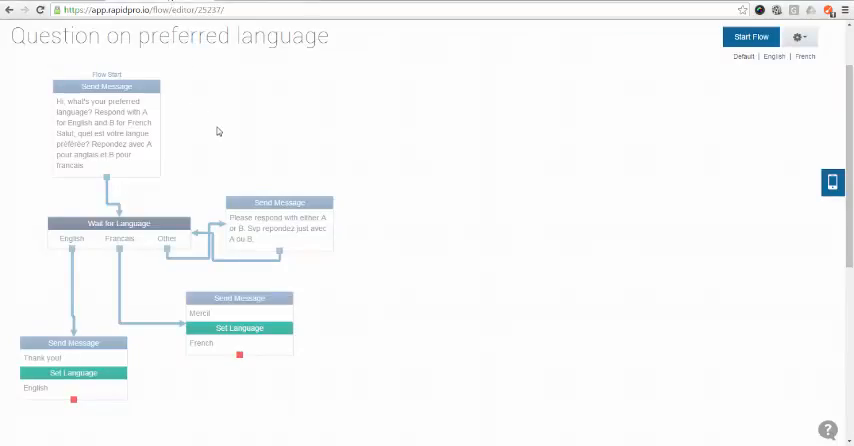
mouse_move(220, 144)
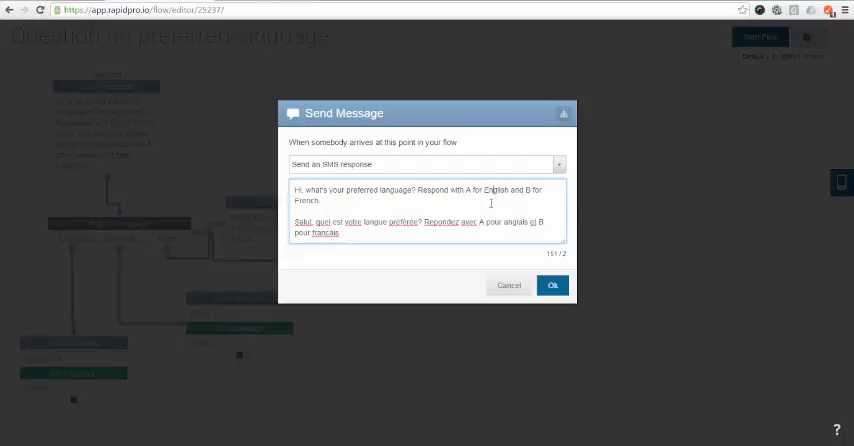
mouse_move(204, 252)
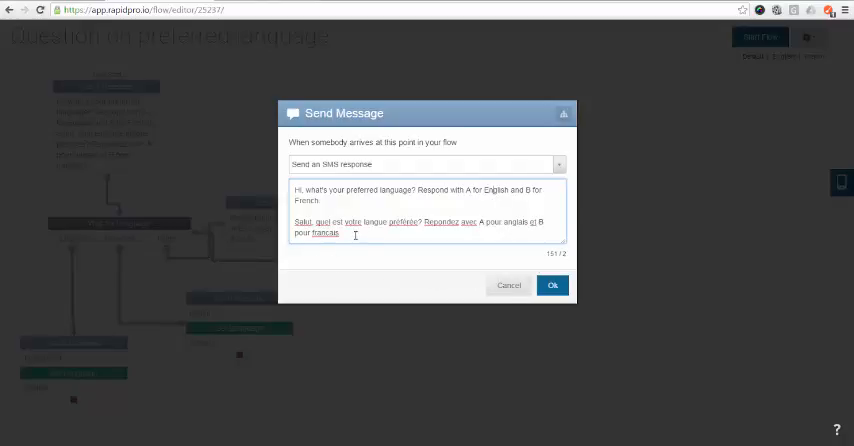
Step: Close the opening message and the A=English / B=Francais reply rules without changes
click(552, 284)
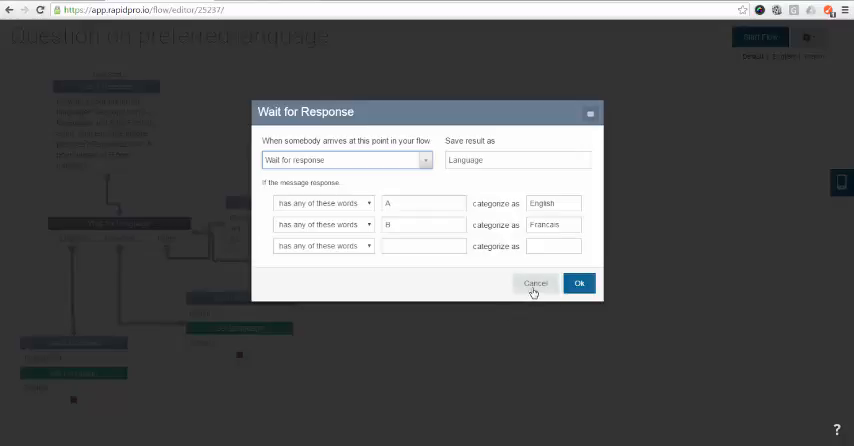
click(536, 284)
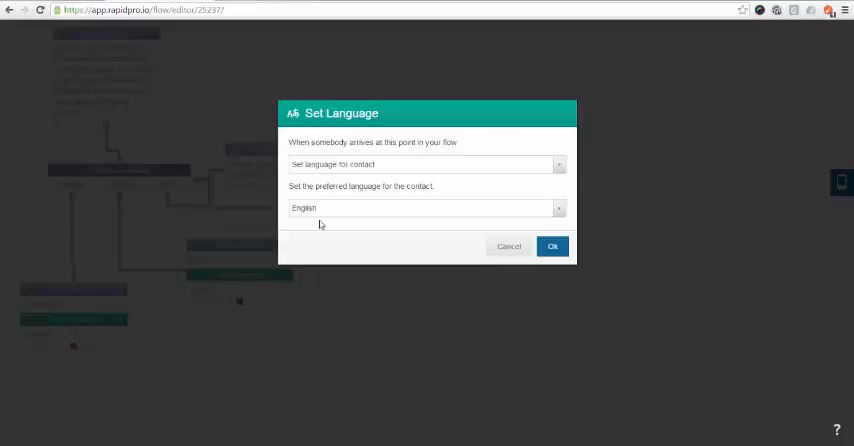
Step: Keep the action as 'Set language for contact' and choose English as the language
click(428, 164)
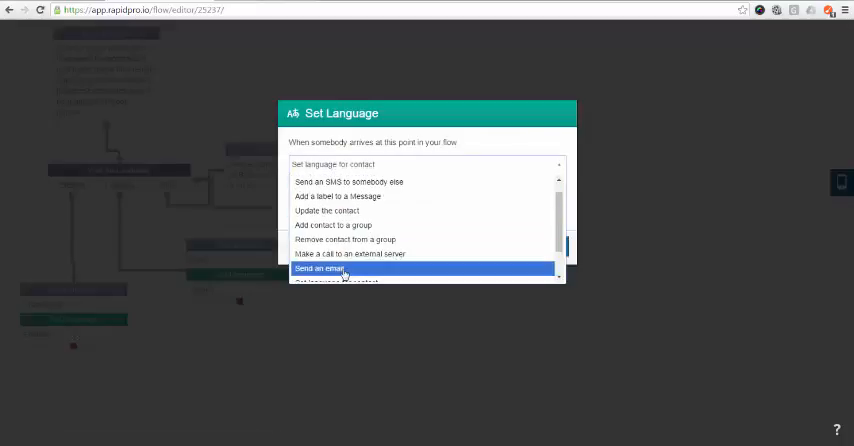
scroll(down, 3)
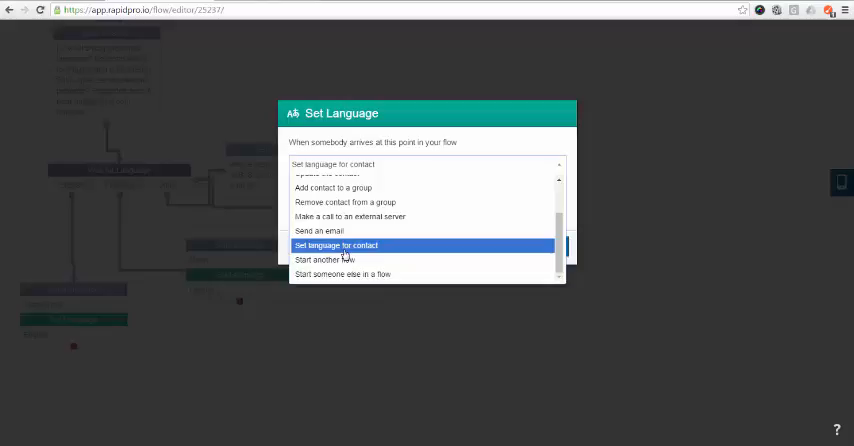
click(336, 244)
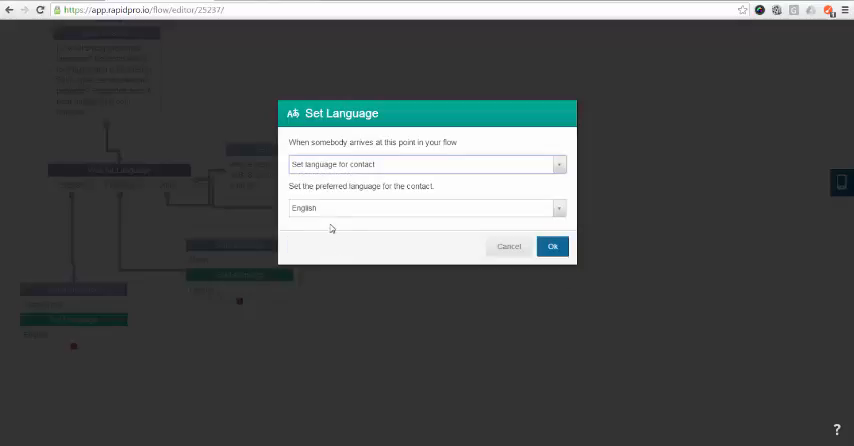
click(424, 208)
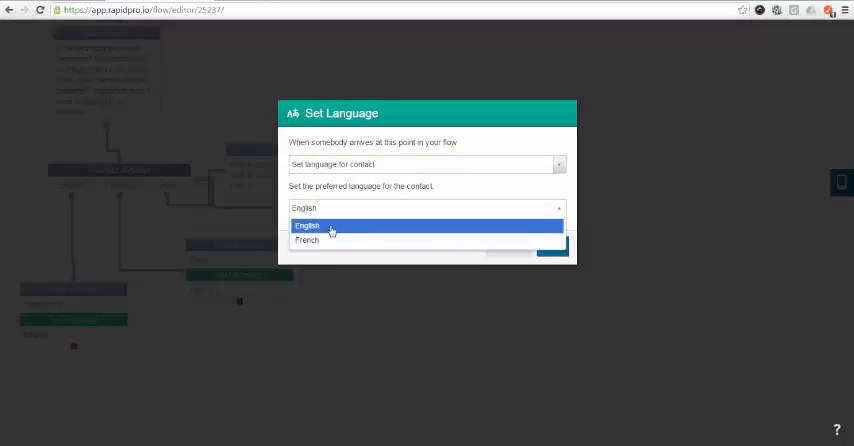
click(308, 226)
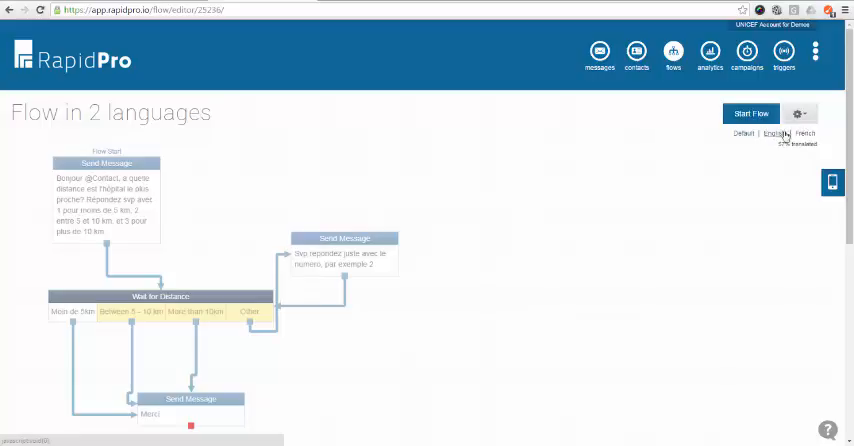
Step: View the flow's messages in English, then switch the view back to French
click(772, 132)
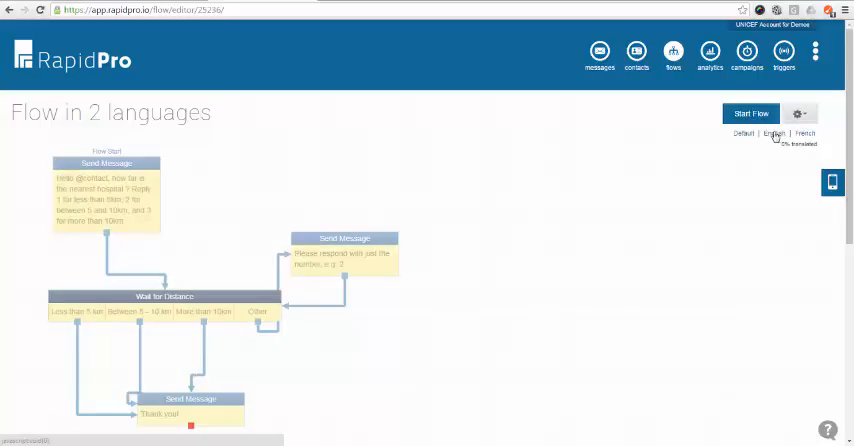
click(804, 132)
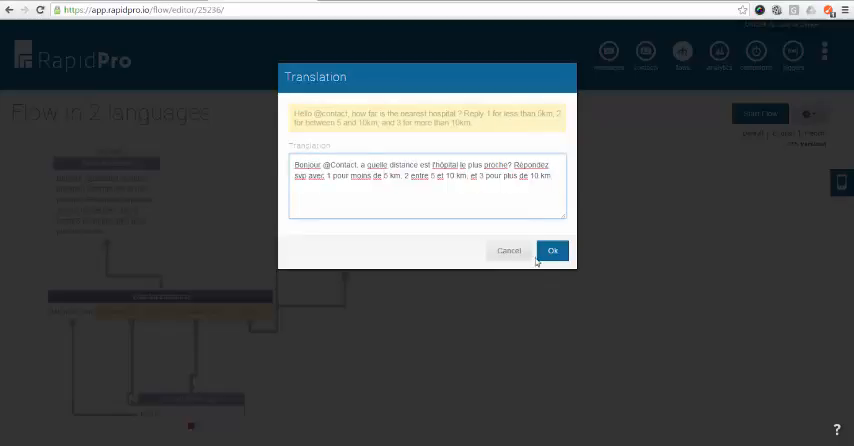
Step: Save the distance question's French translation and review the French category names unchanged
click(552, 250)
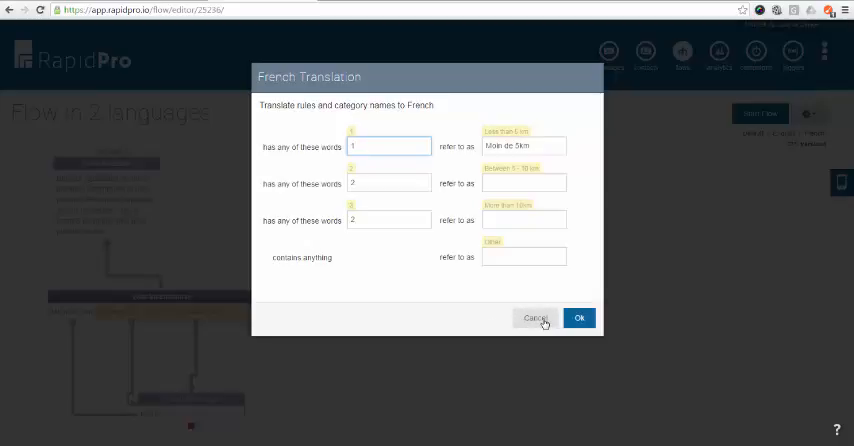
click(580, 318)
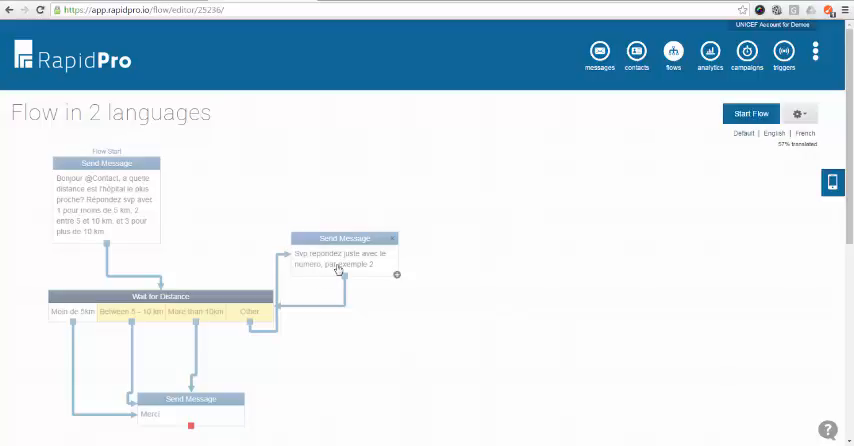
Step: Save the French translation of the 'reply with just the number' reminder message
click(336, 264)
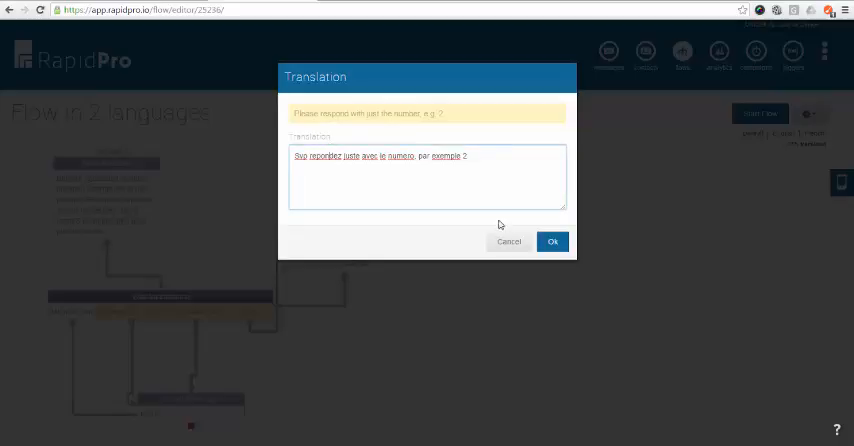
click(552, 240)
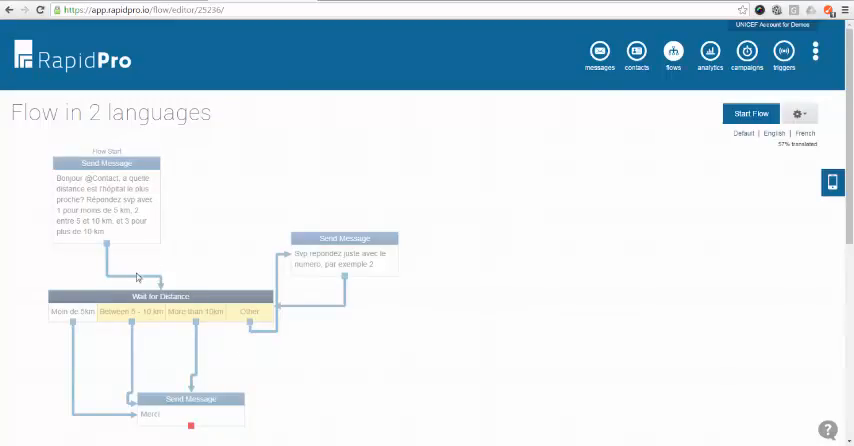
mouse_move(232, 364)
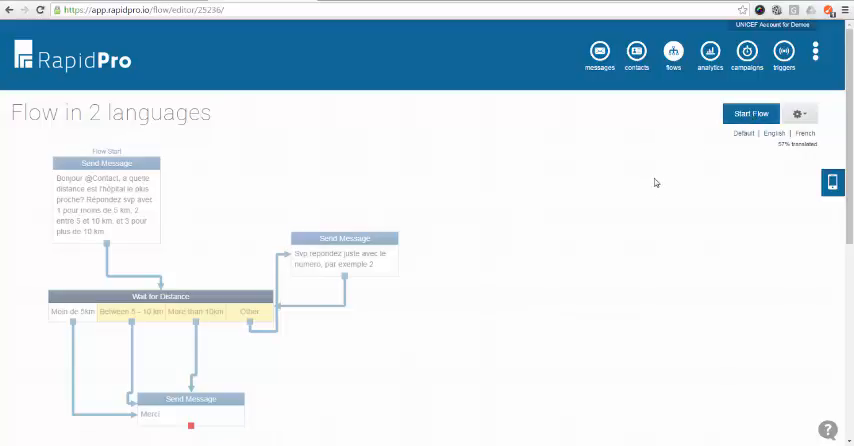
mouse_move(582, 236)
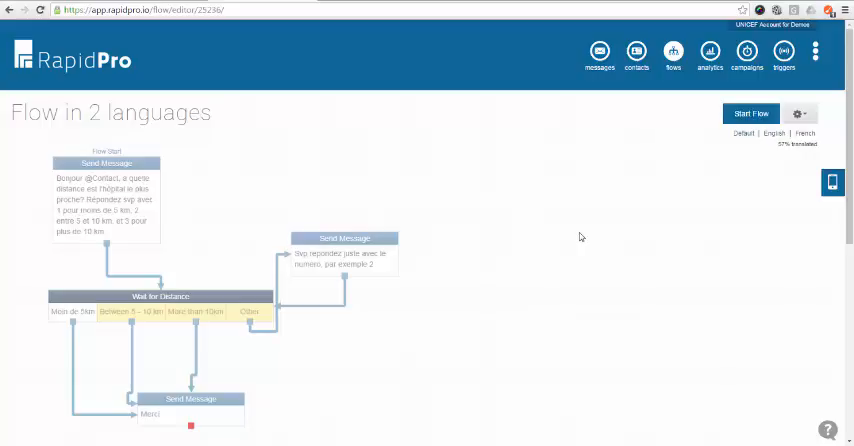
mouse_move(484, 300)
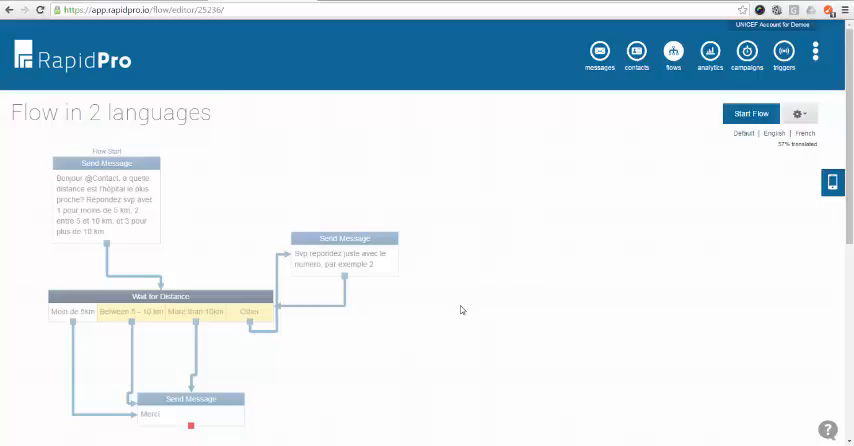
mouse_move(444, 332)
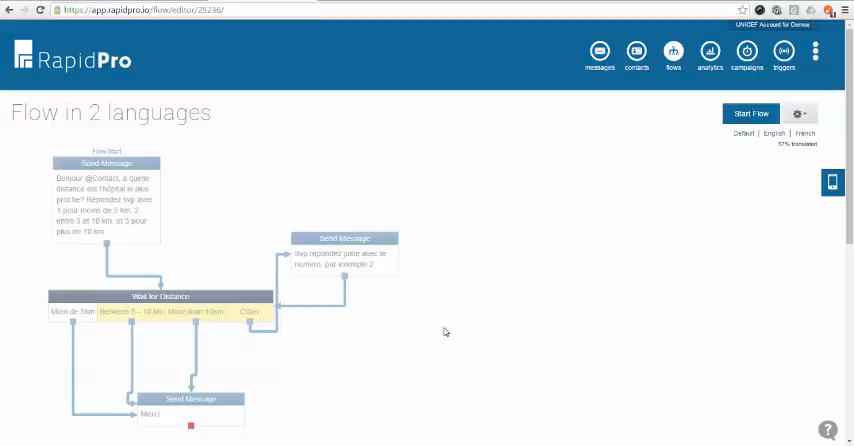